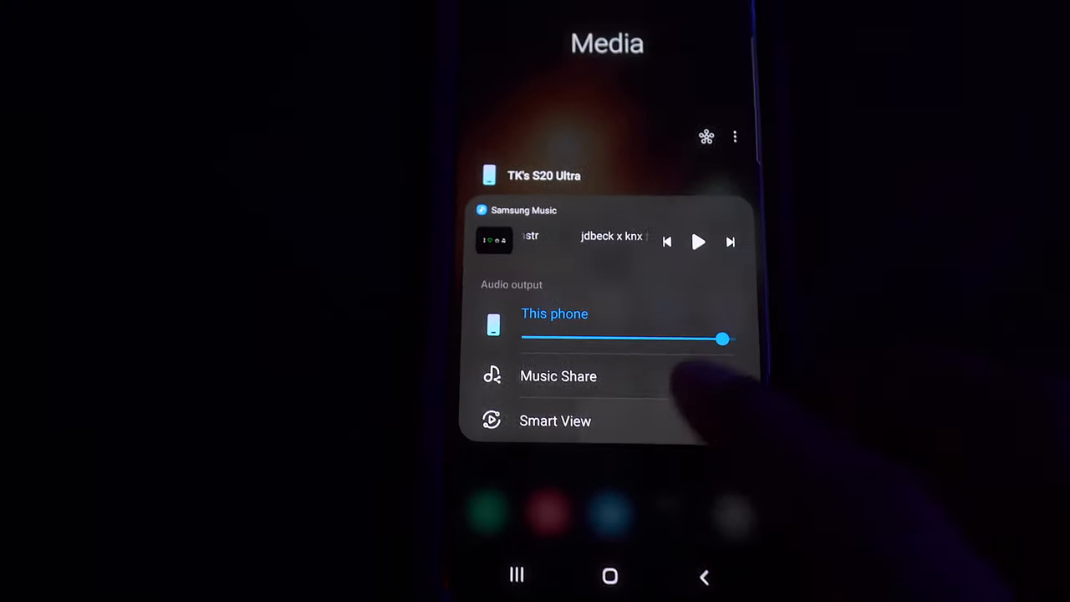
# Show the Smart View device list, revealing IOGEAR-D467E9 as a mirroring target
pyautogui.click(555, 421)
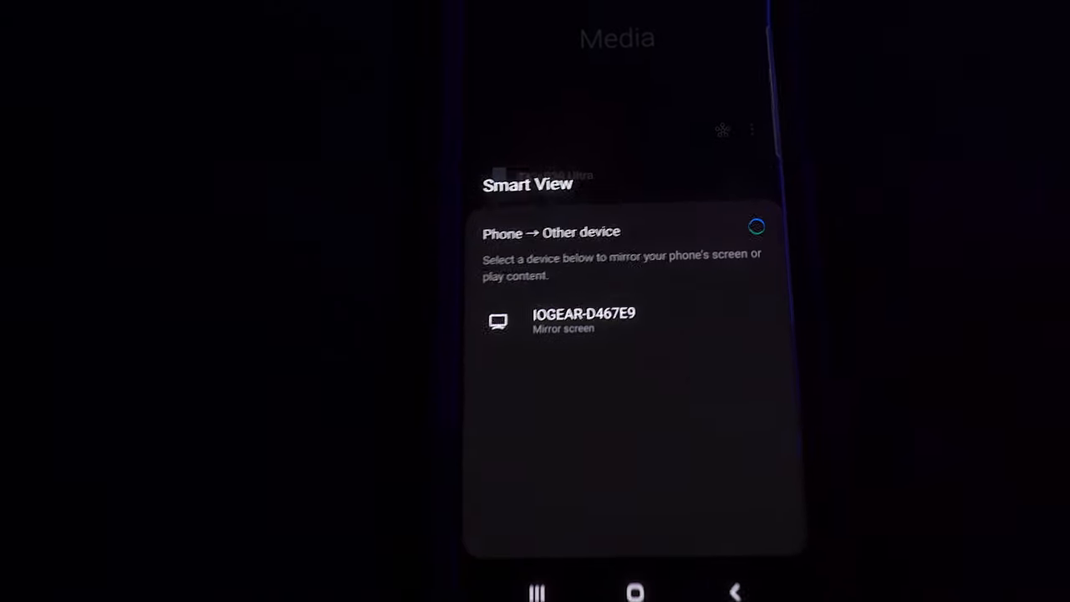